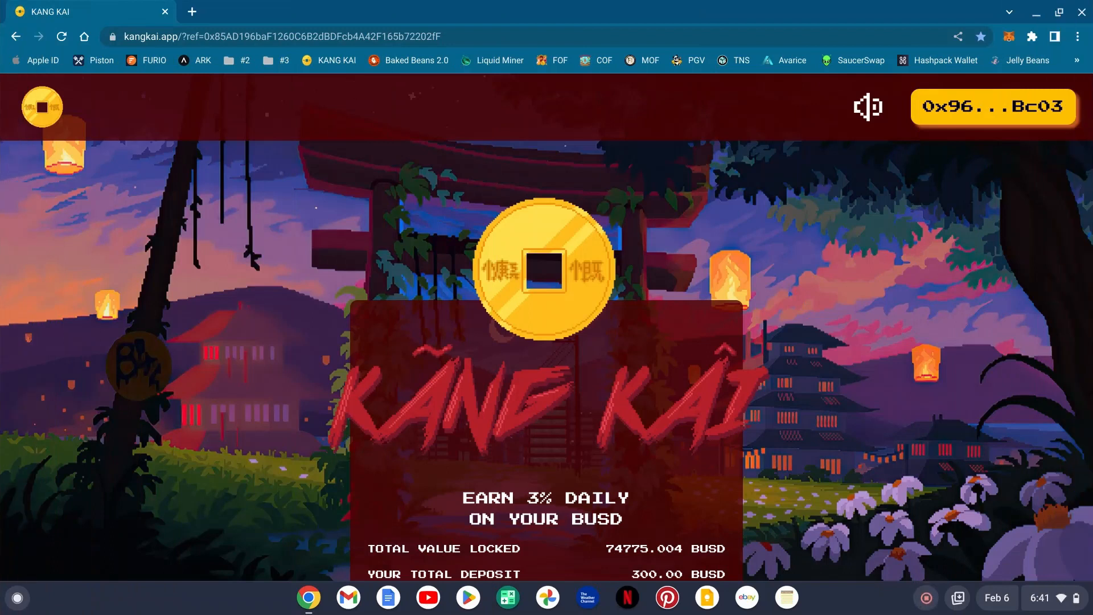
{"action": "mouse_move", "coordinate": [801, 285]}
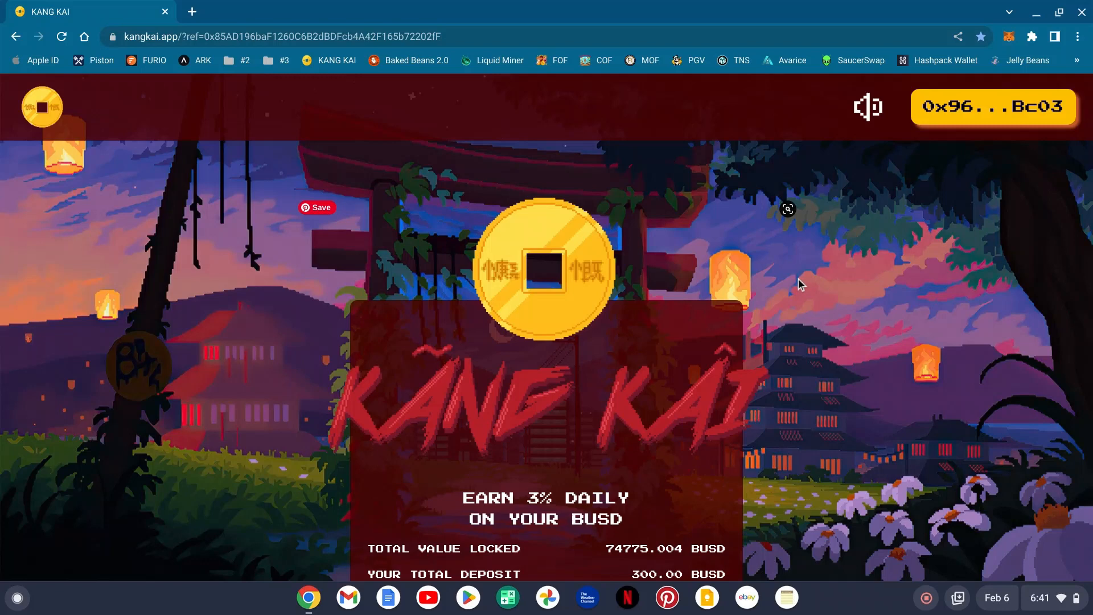
{"action": "scroll", "scroll_direction": "down", "scroll_amount": 3}
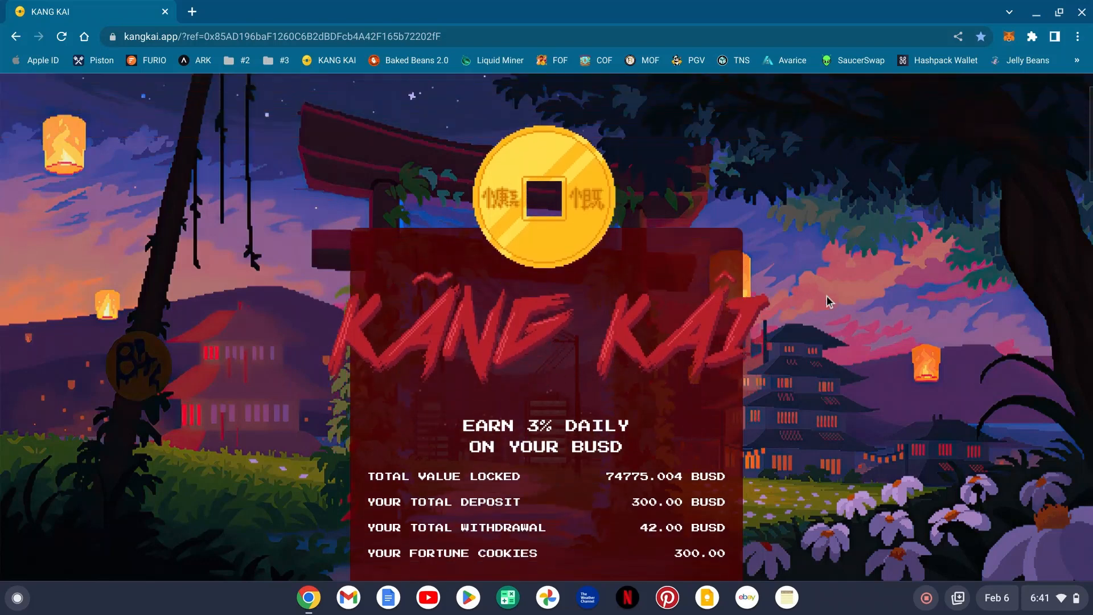
{"action": "scroll", "scroll_direction": "down", "scroll_amount": 3}
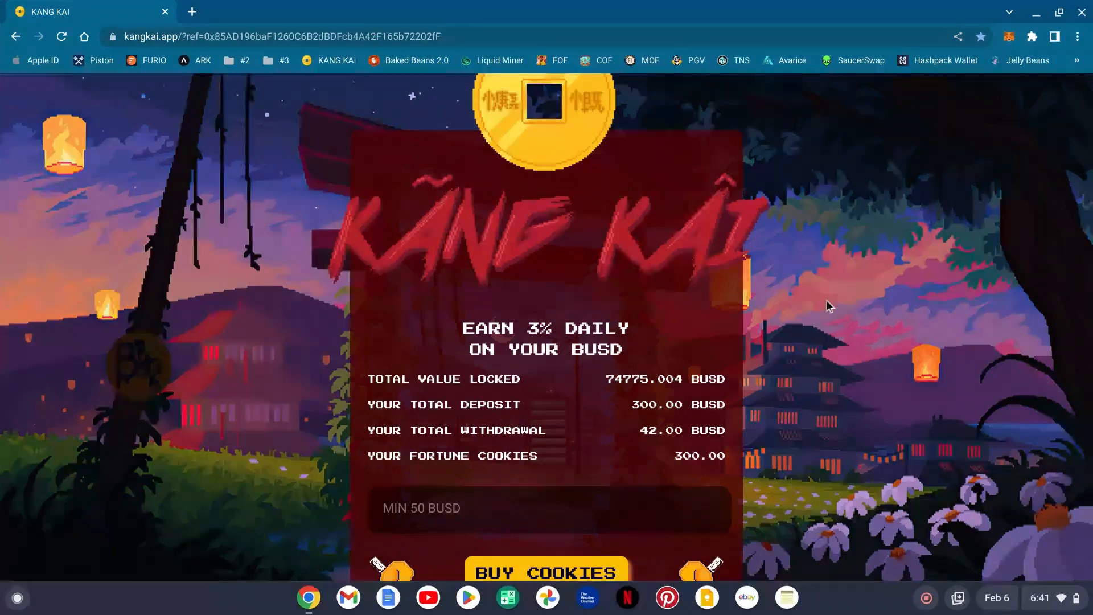
{"action": "scroll", "scroll_direction": "down", "scroll_amount": 3}
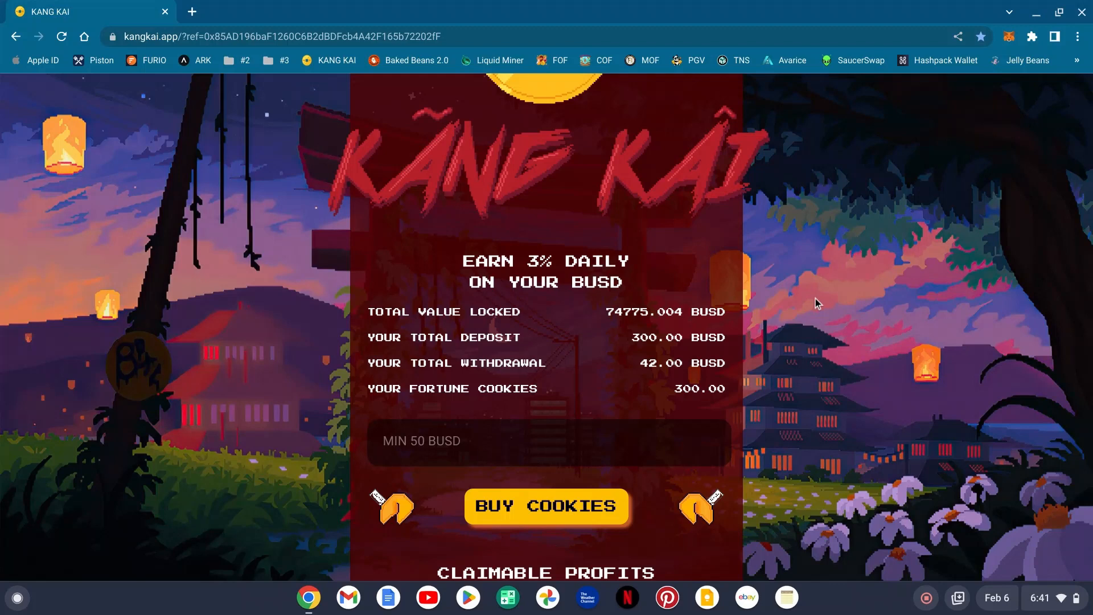
{"action": "scroll", "scroll_direction": "down", "scroll_amount": 3}
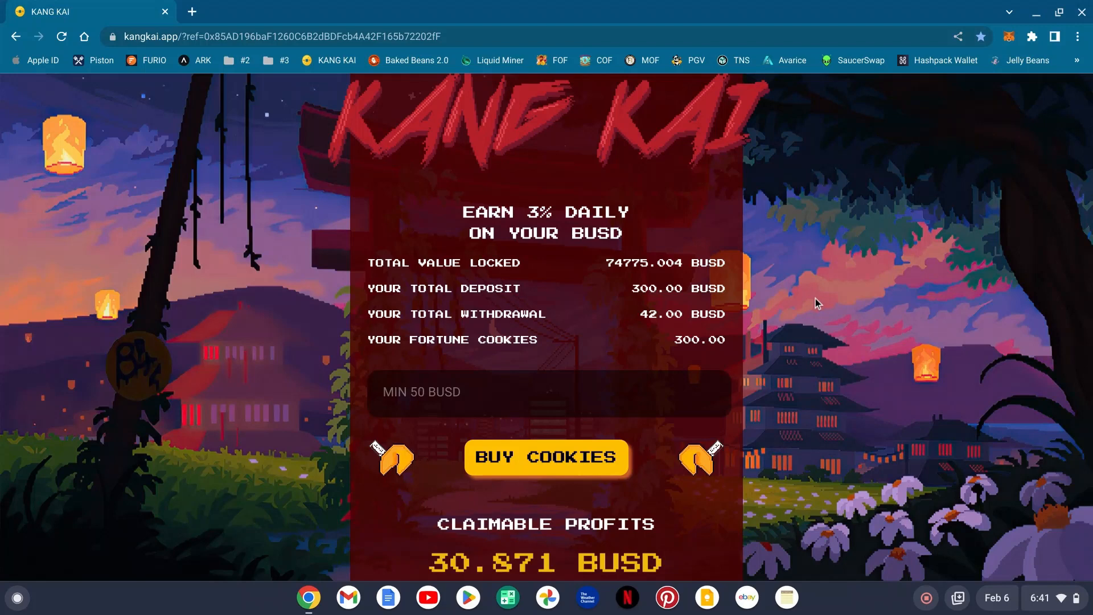
{"action": "mouse_move", "coordinate": [793, 316]}
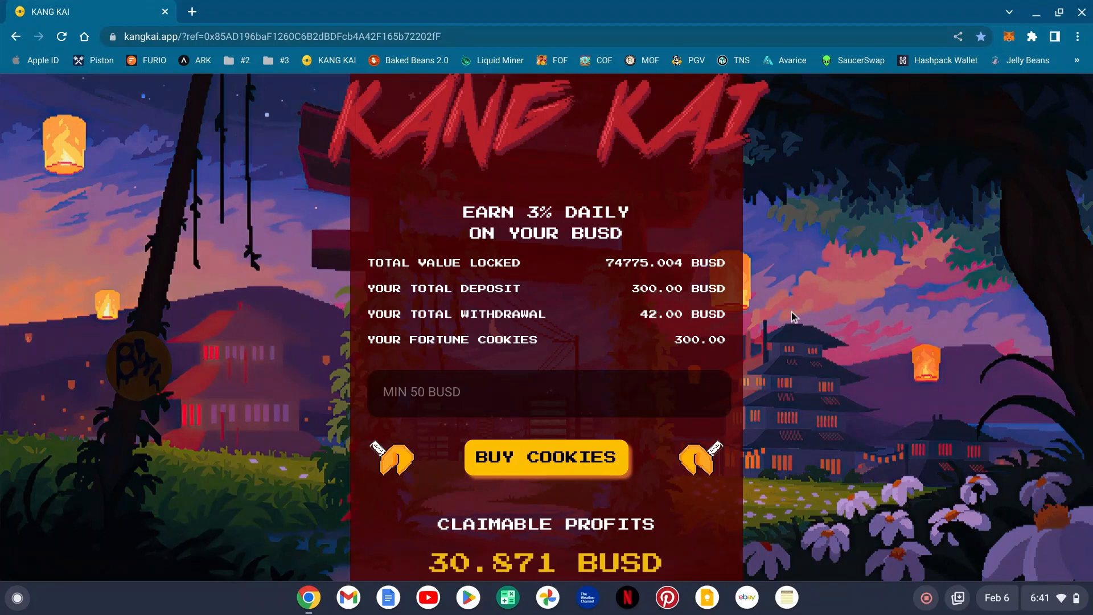
{"action": "scroll", "scroll_direction": "down", "scroll_amount": 3}
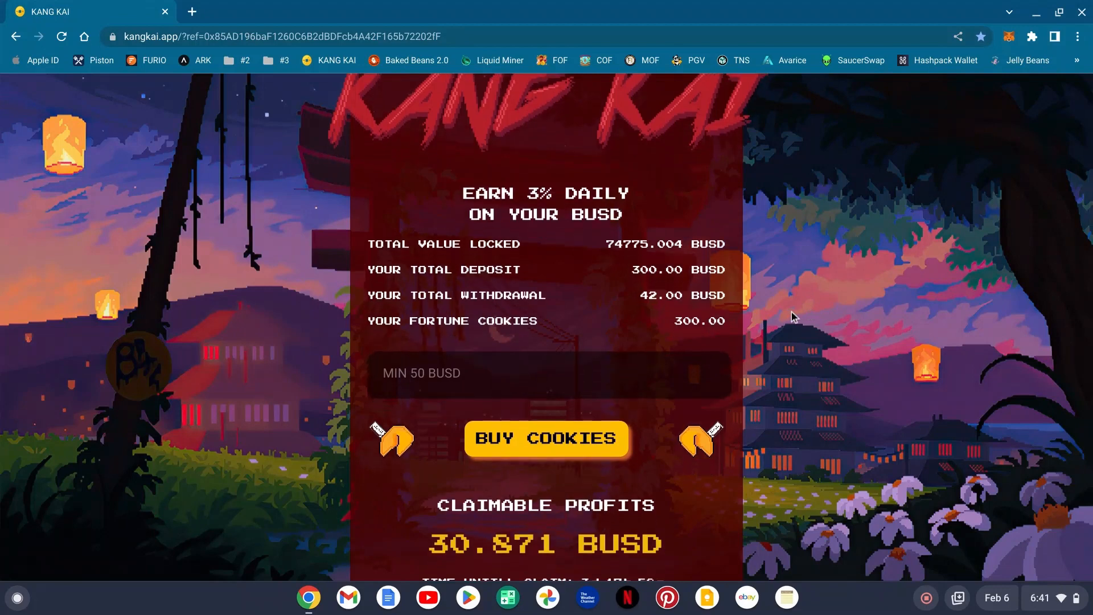
{"action": "scroll", "scroll_direction": "down", "scroll_amount": 3}
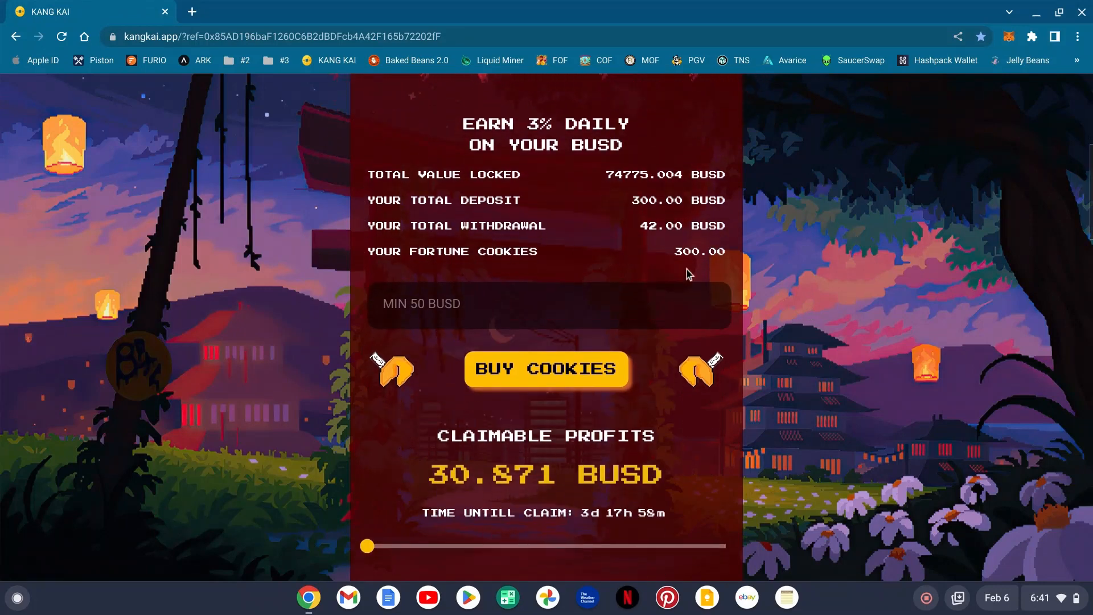
{"action": "scroll", "scroll_direction": "down", "scroll_amount": 3}
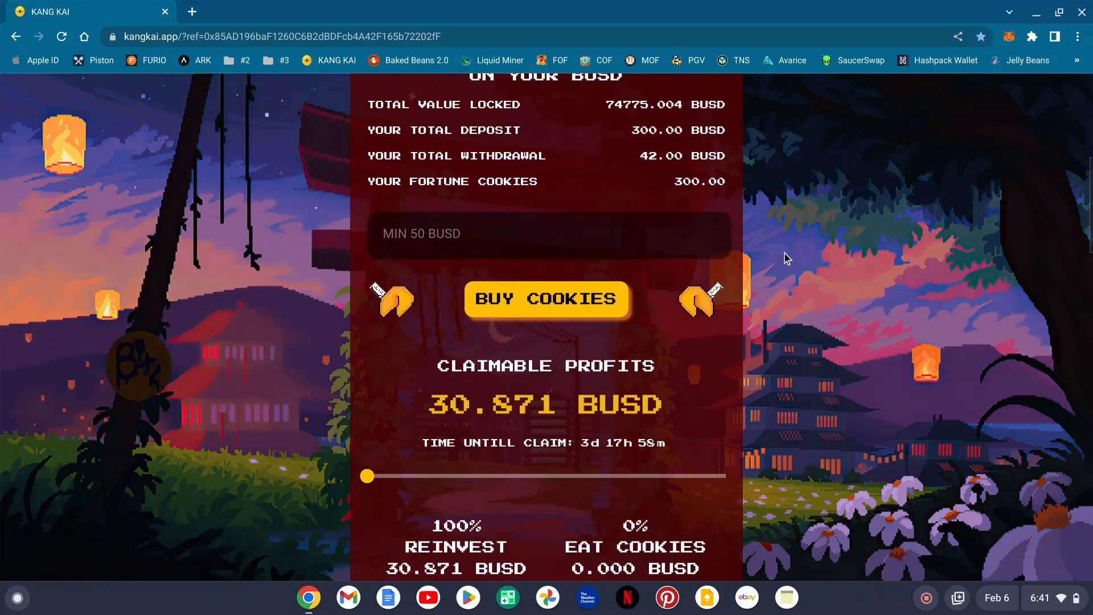
{"action": "scroll", "scroll_direction": "down", "scroll_amount": 3}
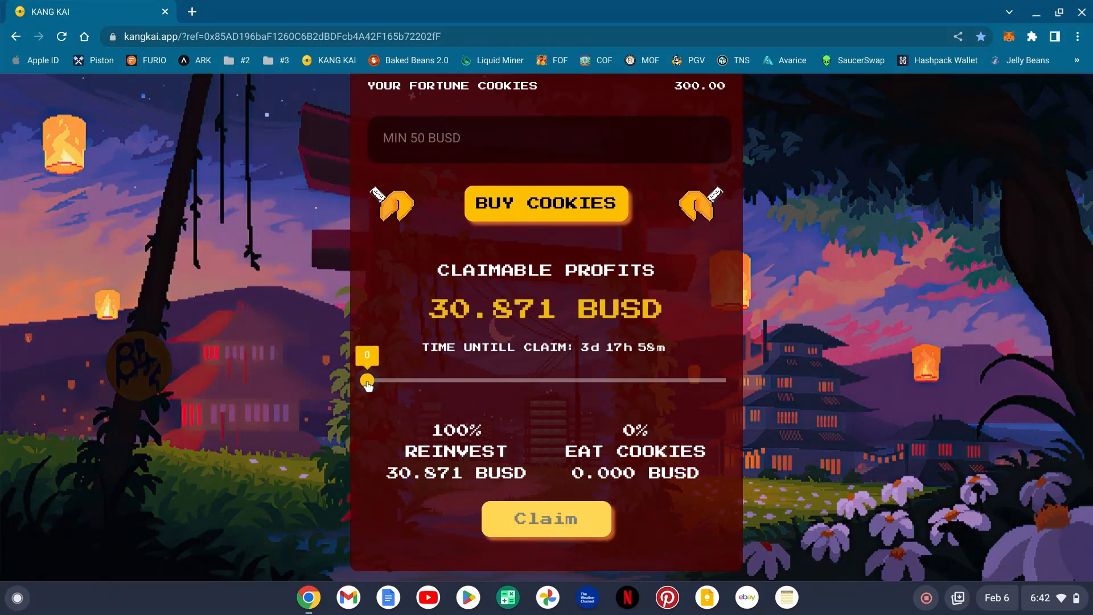
{"action": "mouse_move", "coordinate": [470, 319]}
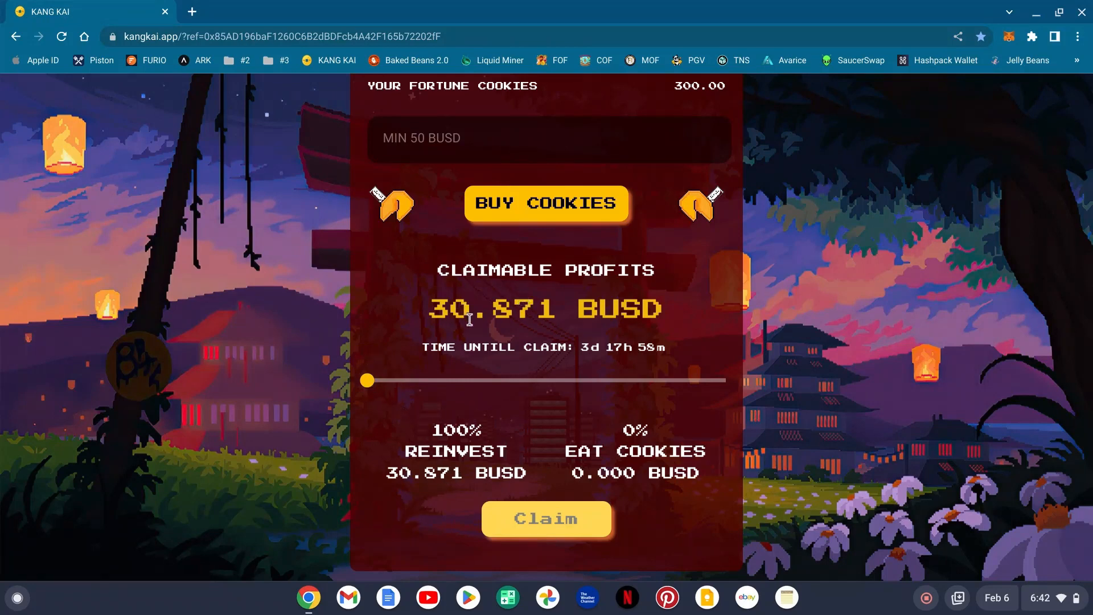
{"action": "mouse_move", "coordinate": [636, 312]}
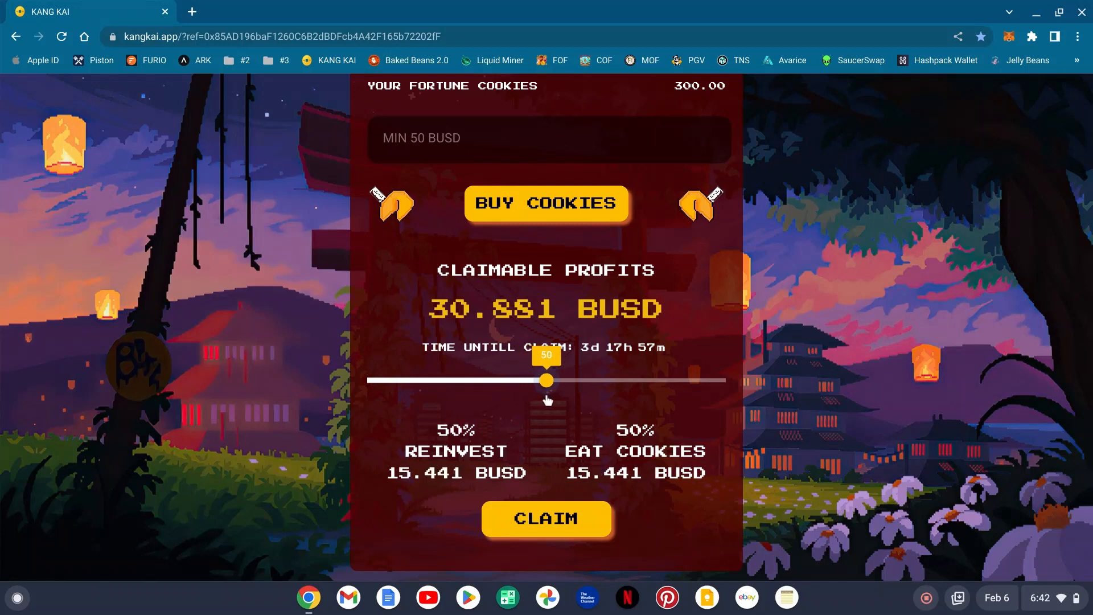
{"action": "mouse_move", "coordinate": [565, 474]}
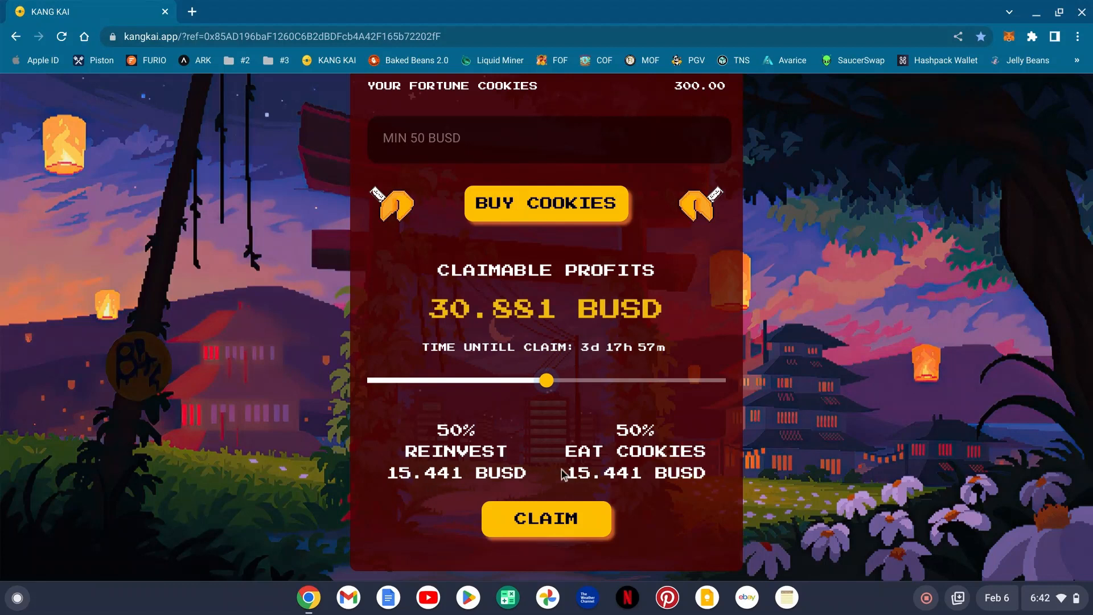
{"action": "mouse_move", "coordinate": [573, 371]}
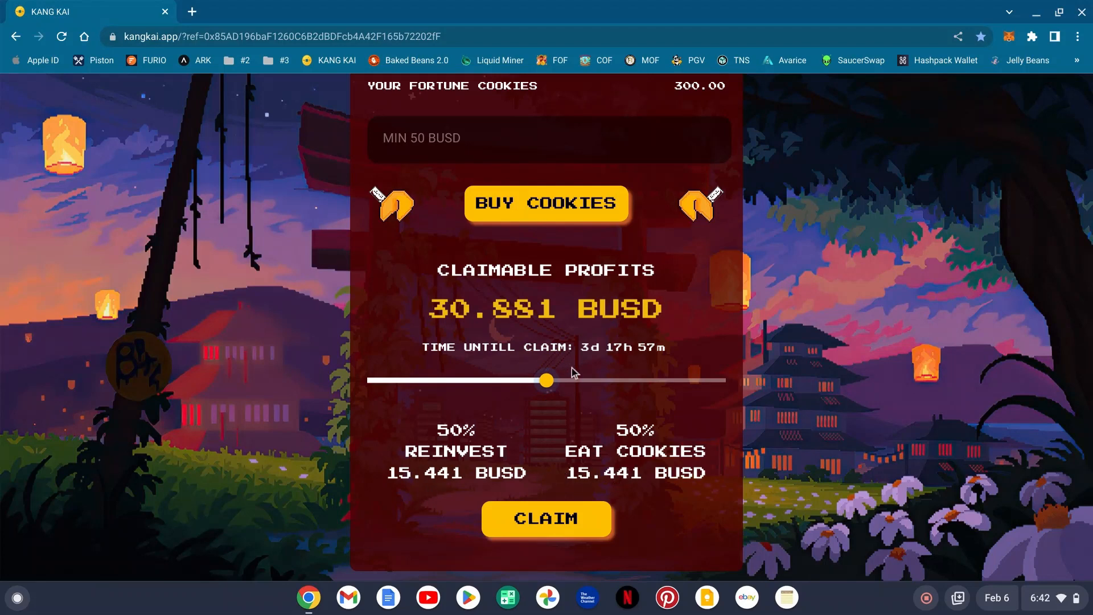
{"action": "mouse_move", "coordinate": [621, 359]}
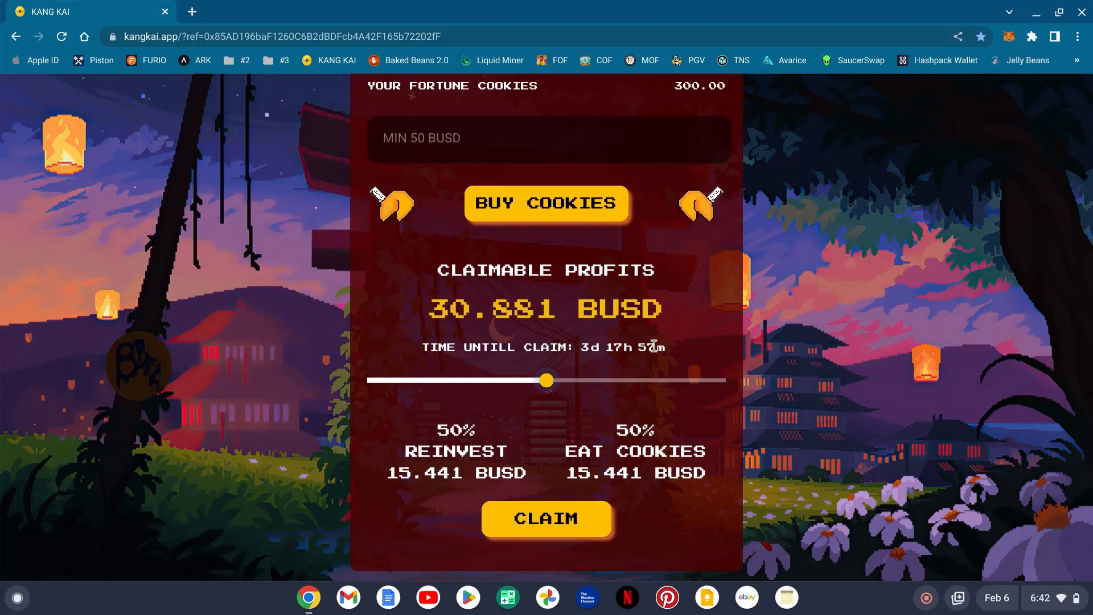
{"action": "mouse_move", "coordinate": [611, 456]}
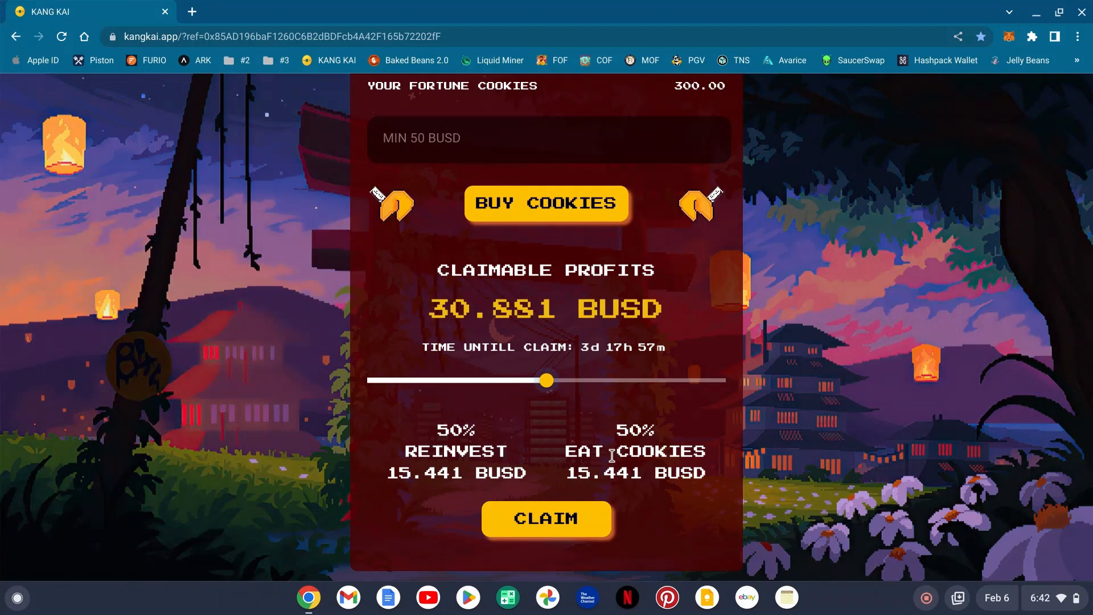
{"action": "scroll", "scroll_direction": "down", "scroll_amount": 3}
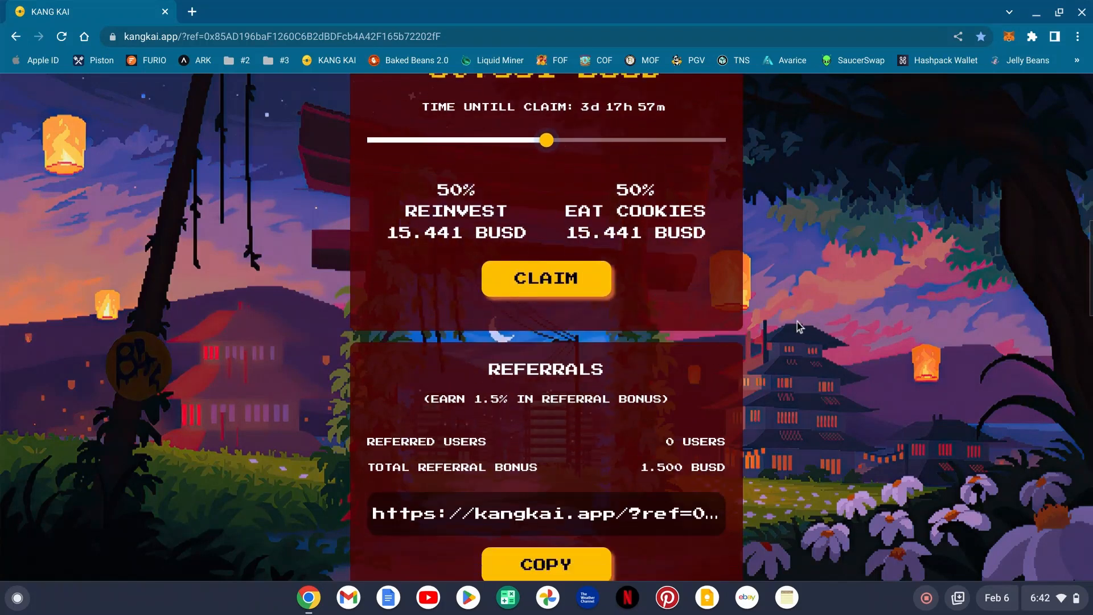
{"action": "scroll", "scroll_direction": "down", "scroll_amount": 3}
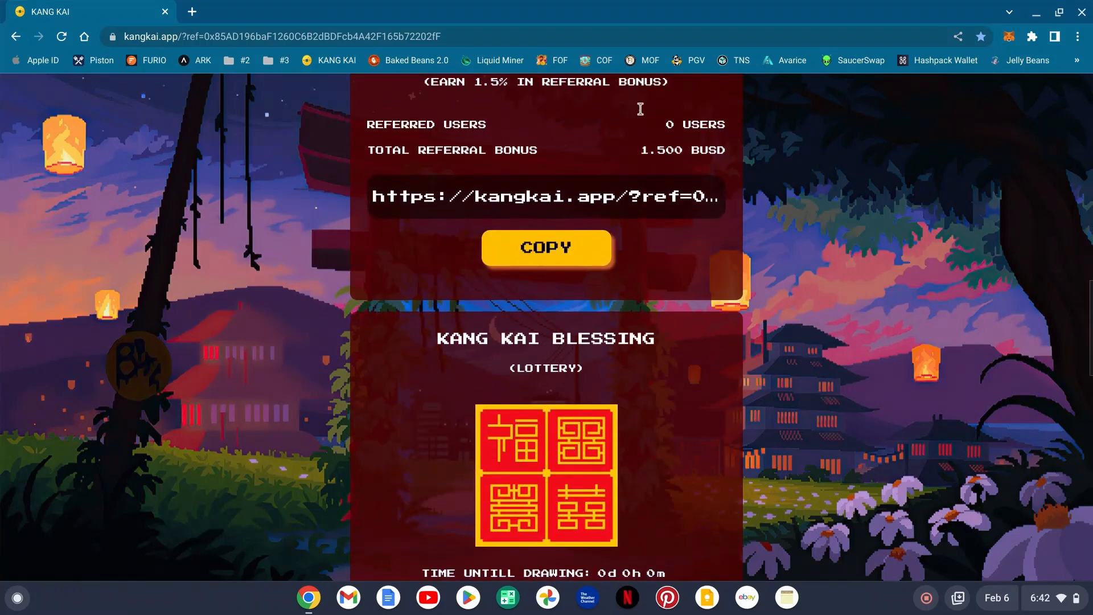
{"action": "mouse_move", "coordinate": [783, 360]}
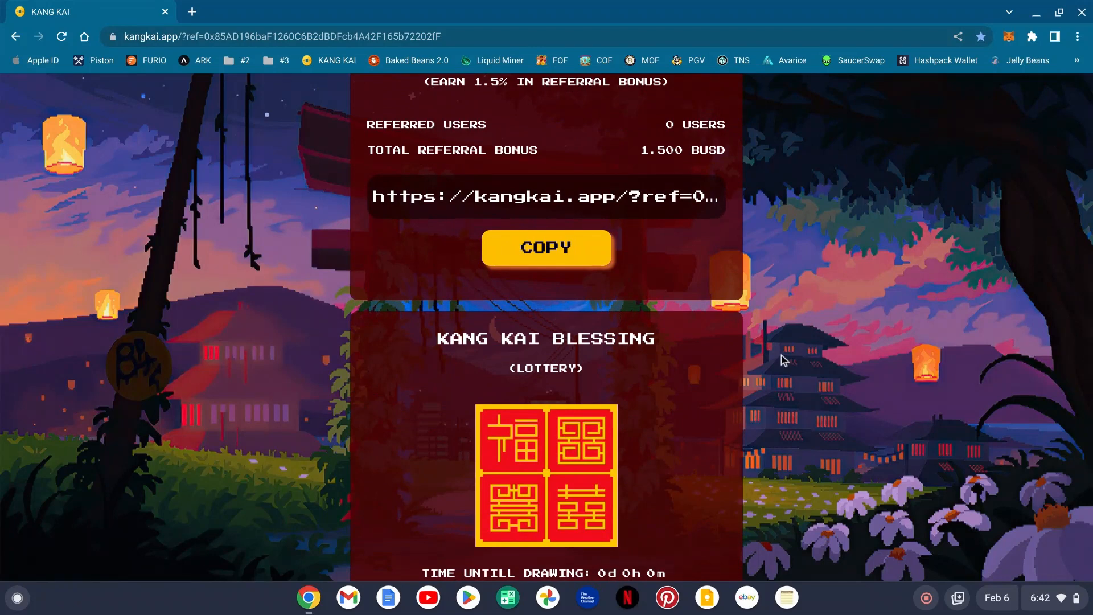
{"action": "mouse_move", "coordinate": [765, 331]}
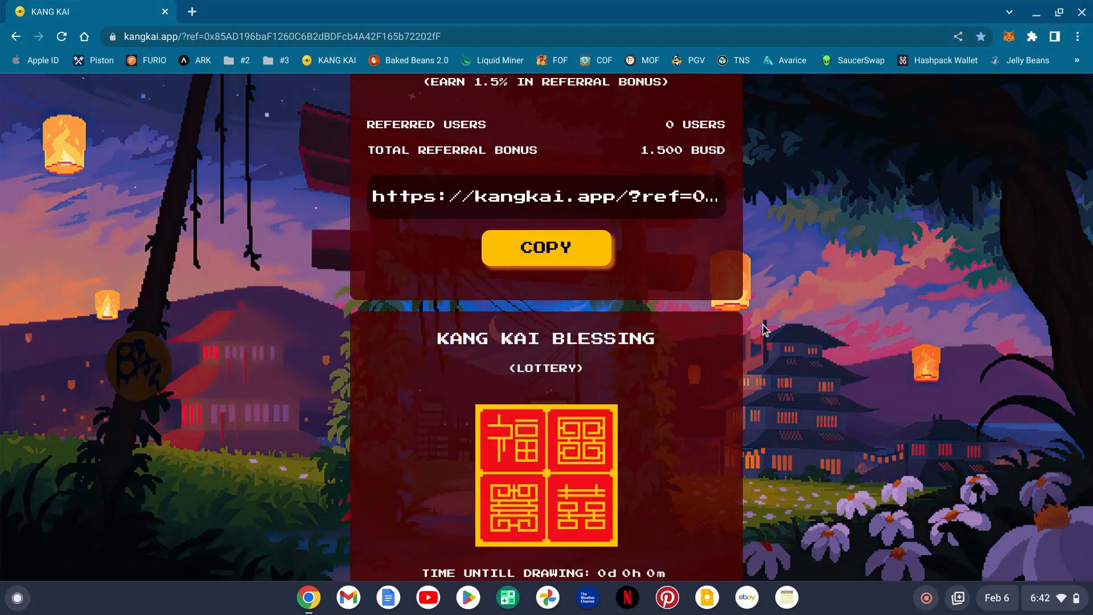
{"action": "scroll", "scroll_direction": "down", "scroll_amount": 3}
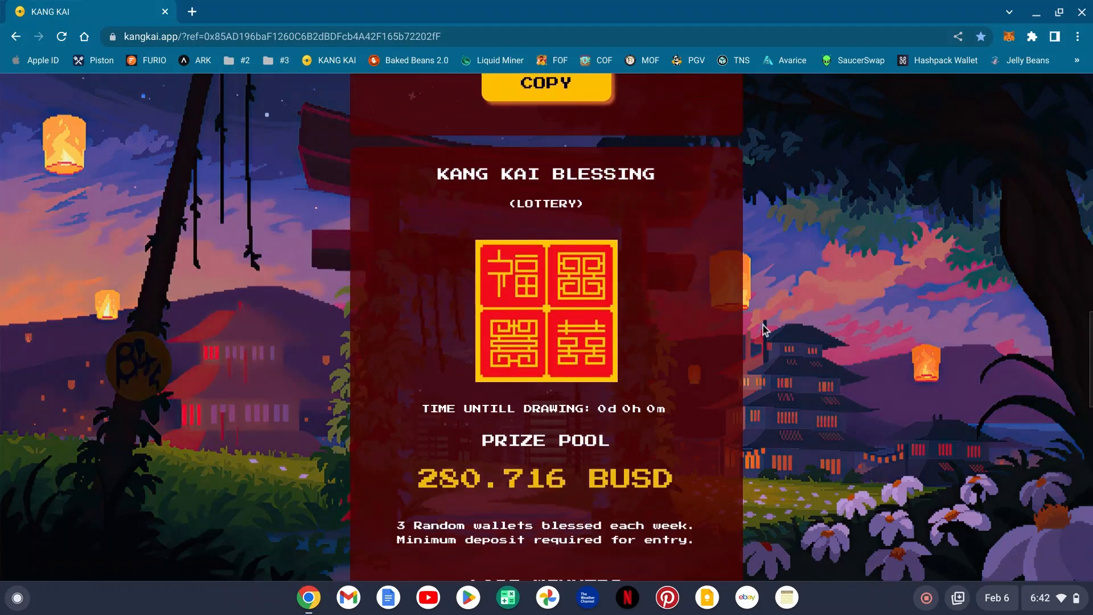
{"action": "scroll", "scroll_direction": "down", "scroll_amount": 3}
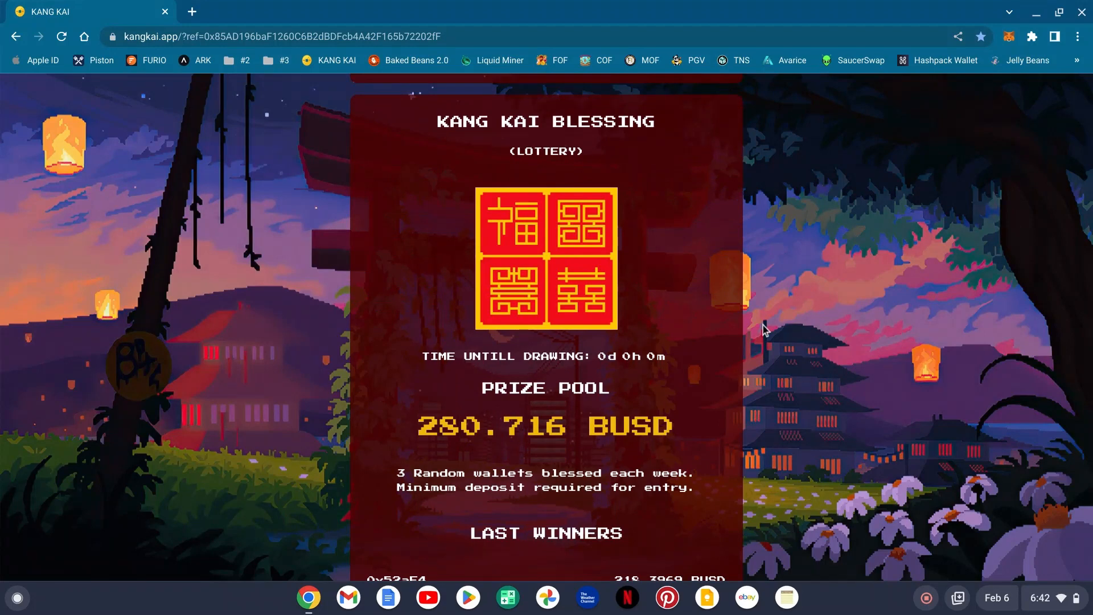
{"action": "mouse_move", "coordinate": [388, 432]}
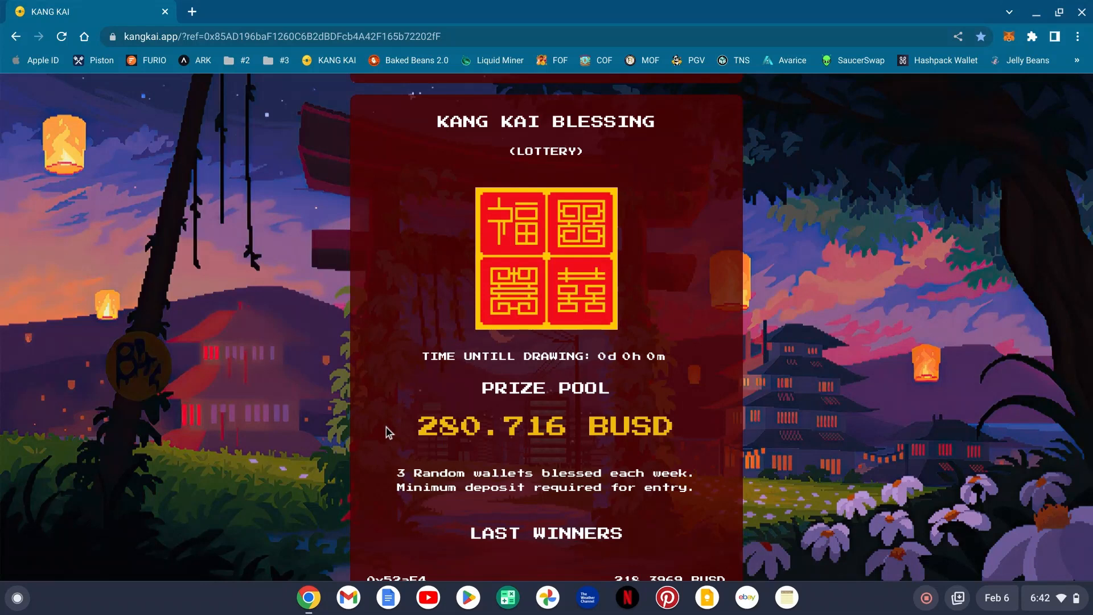
{"action": "scroll", "scroll_direction": "down", "scroll_amount": 3}
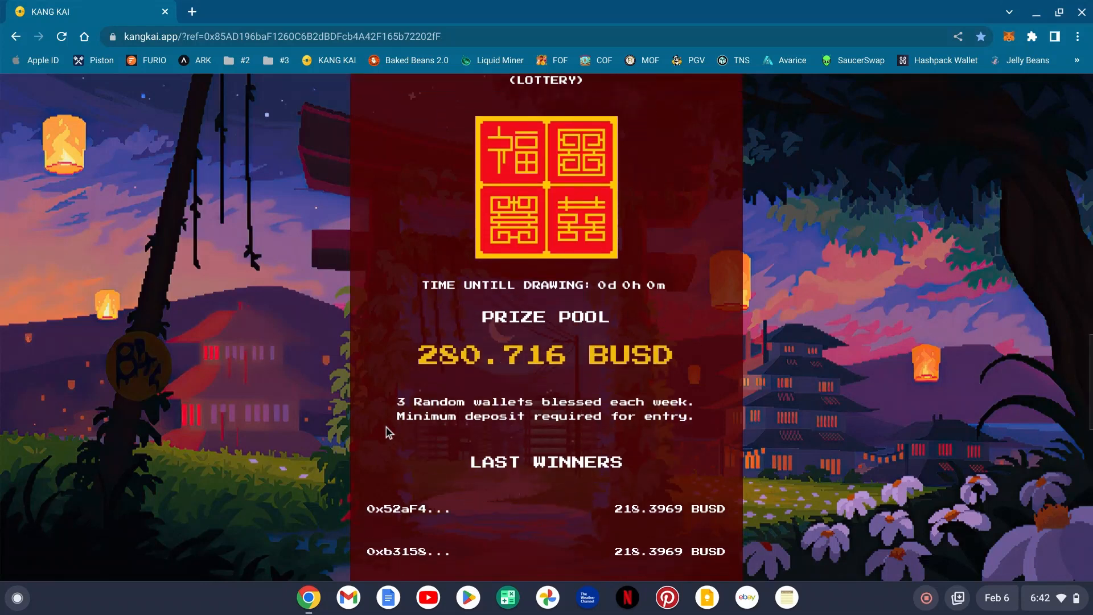
{"action": "mouse_move", "coordinate": [334, 427]}
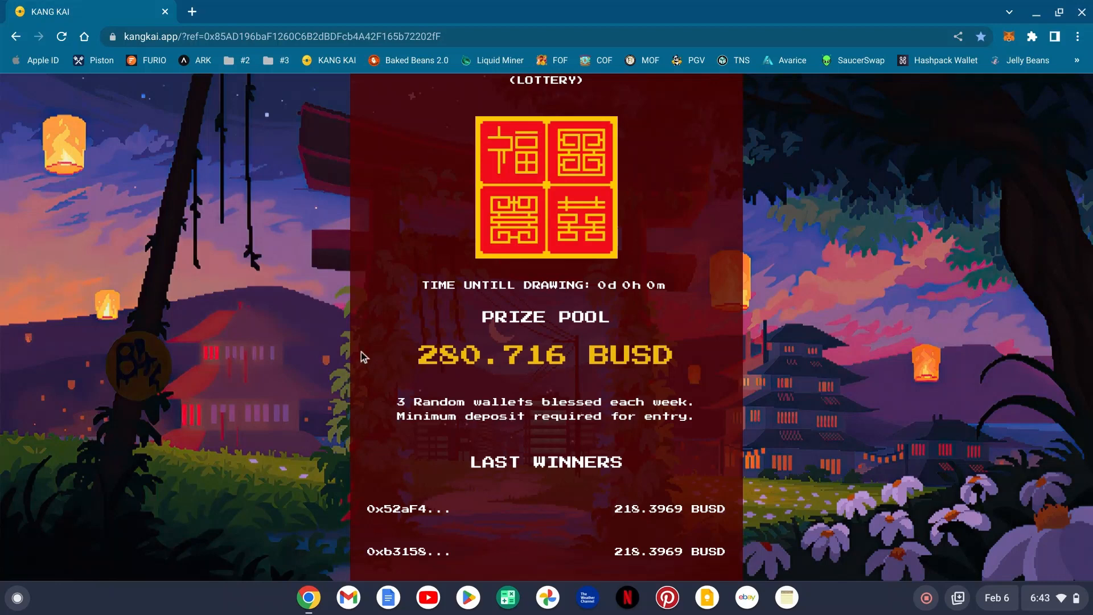
{"action": "scroll", "scroll_direction": "down", "scroll_amount": 3}
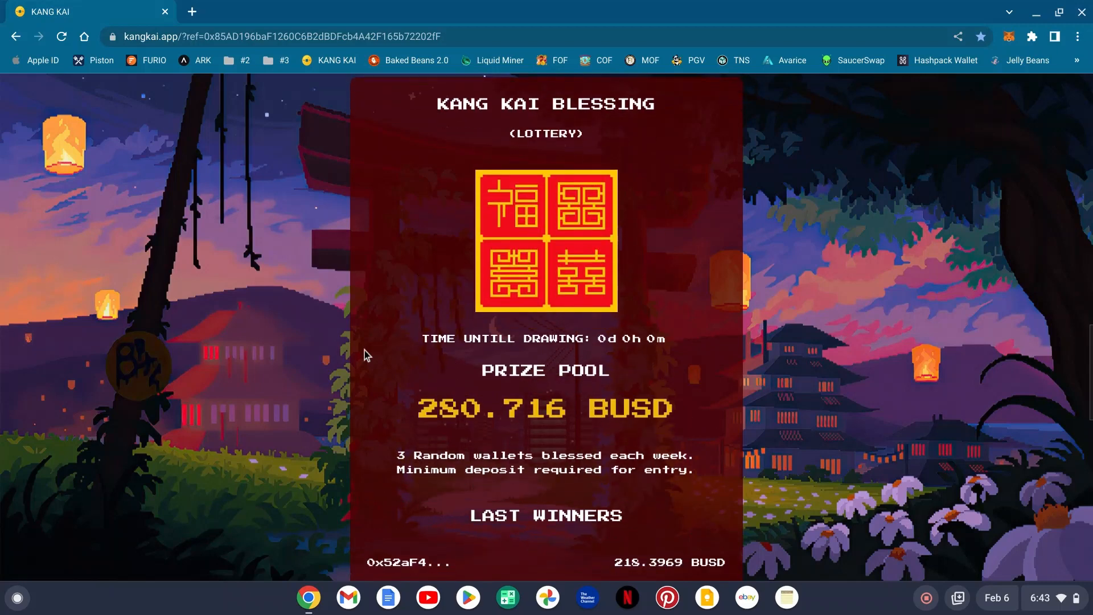
{"action": "scroll", "scroll_direction": "down", "scroll_amount": 3}
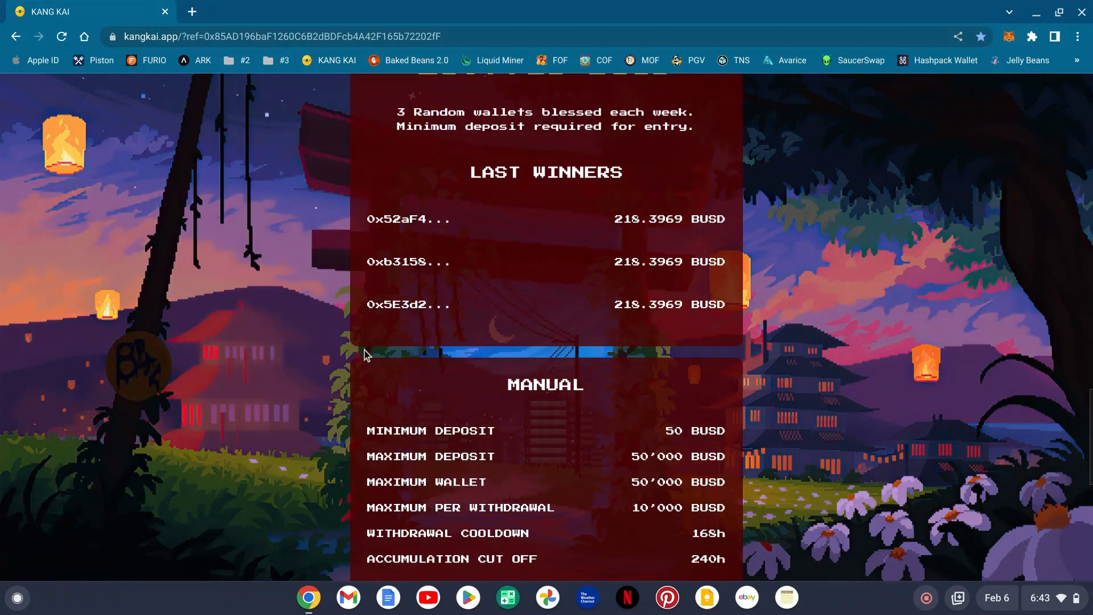
{"action": "scroll", "scroll_direction": "down", "scroll_amount": 3}
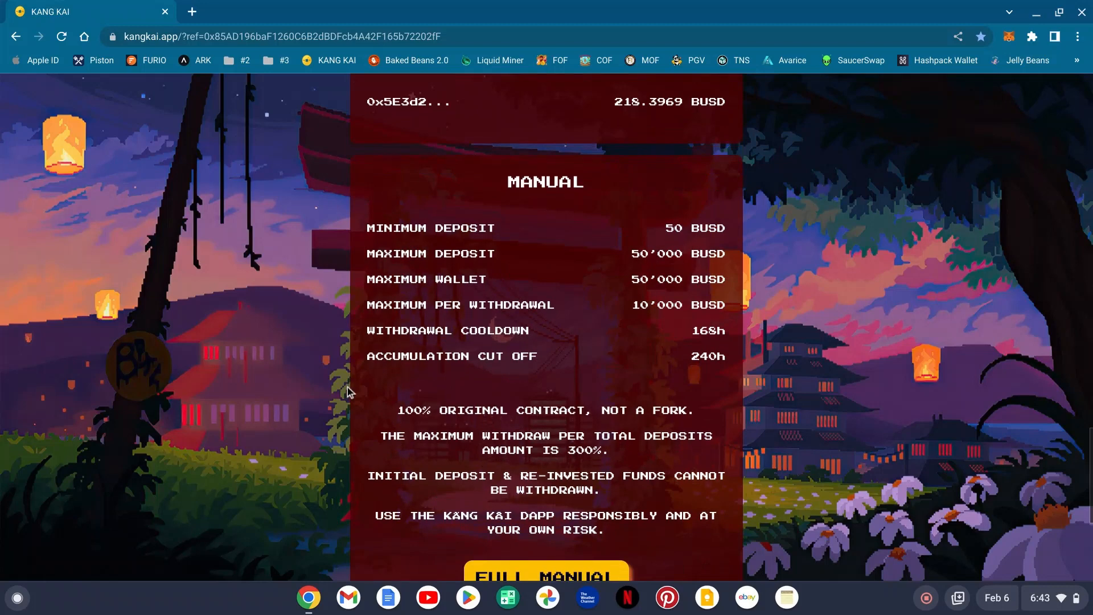
{"action": "scroll", "scroll_direction": "up", "scroll_amount": 3}
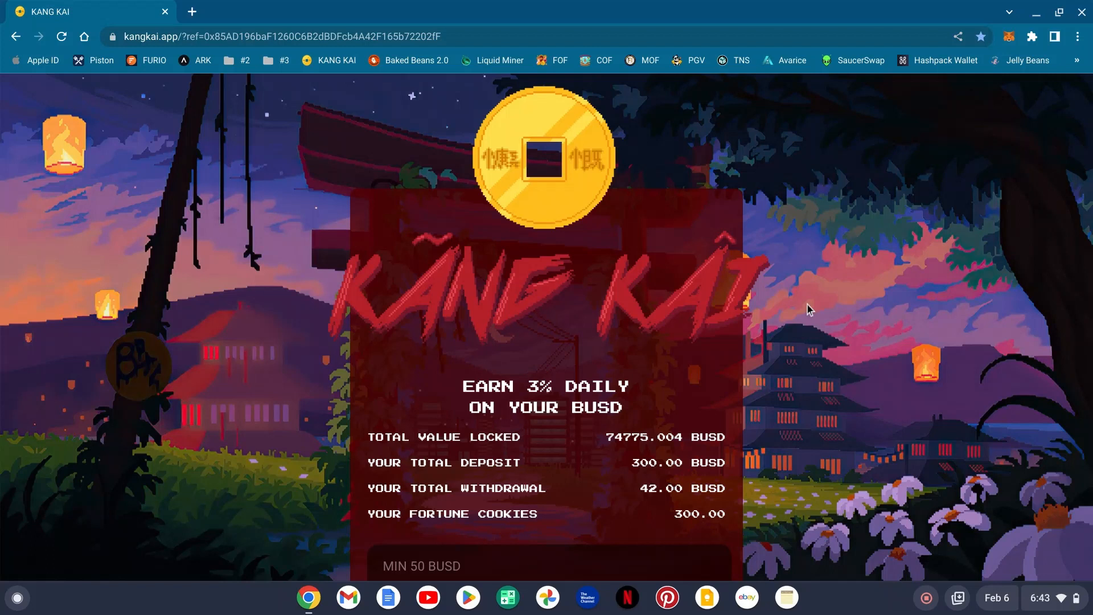
{"action": "mouse_move", "coordinate": [817, 305]}
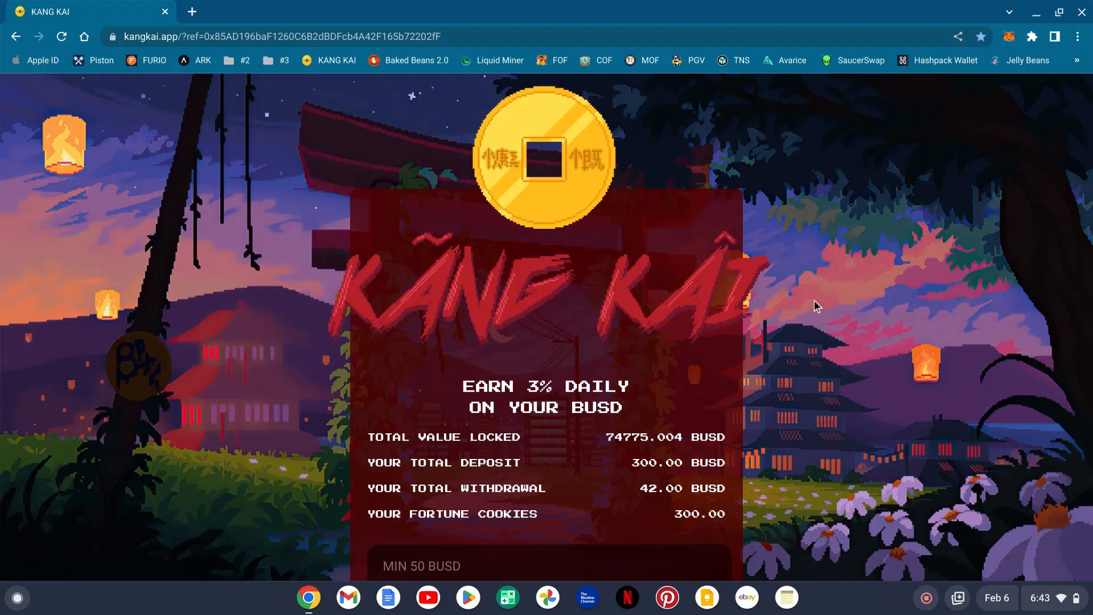
{"action": "mouse_move", "coordinate": [815, 309]}
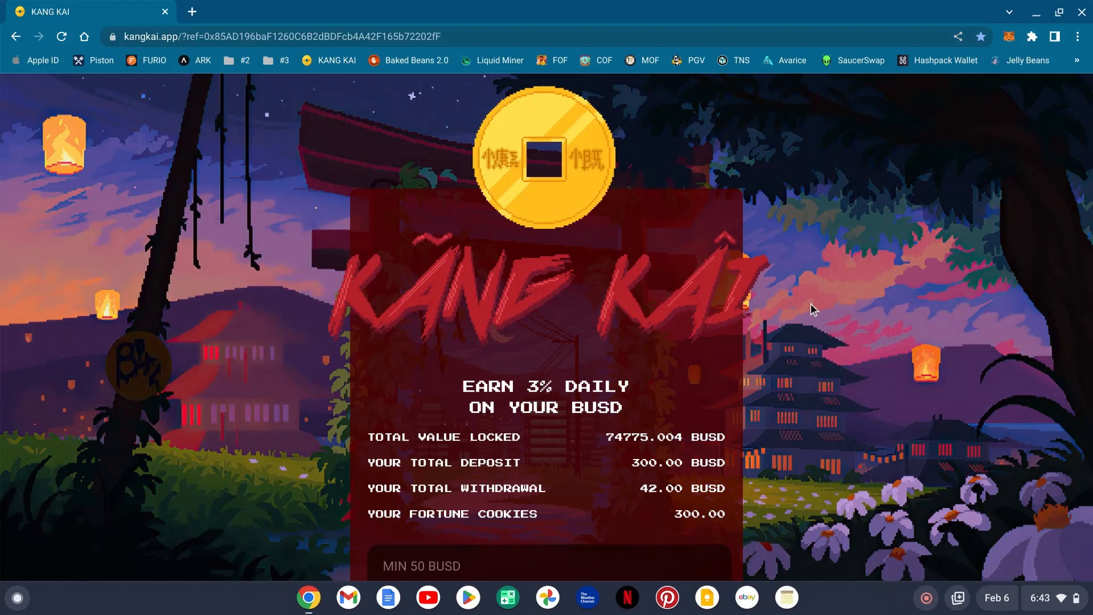
{"action": "mouse_move", "coordinate": [853, 598]}
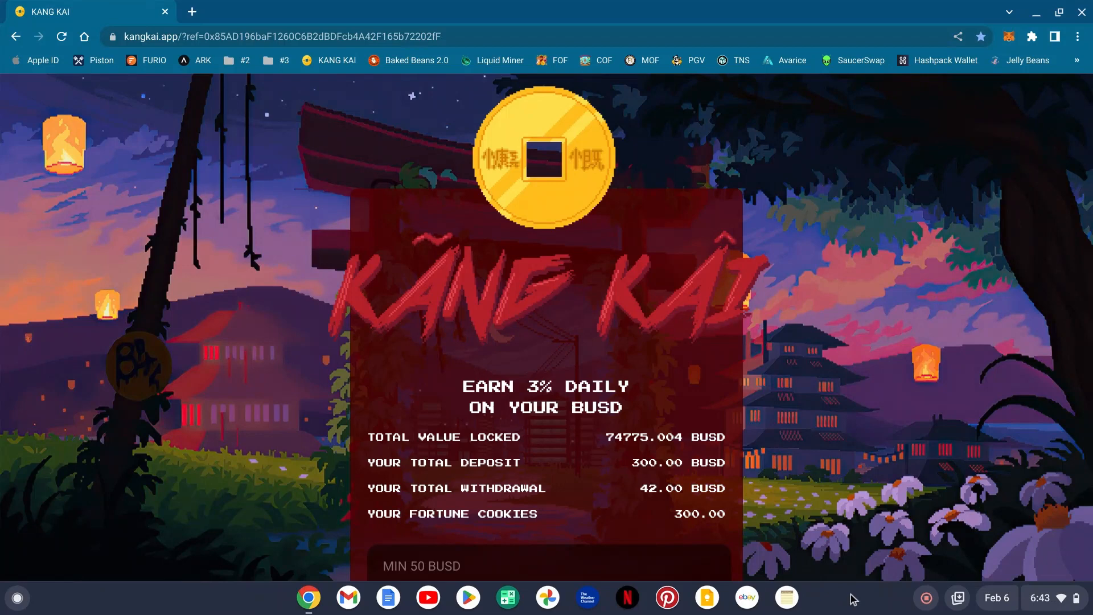
{"action": "mouse_move", "coordinate": [899, 609]}
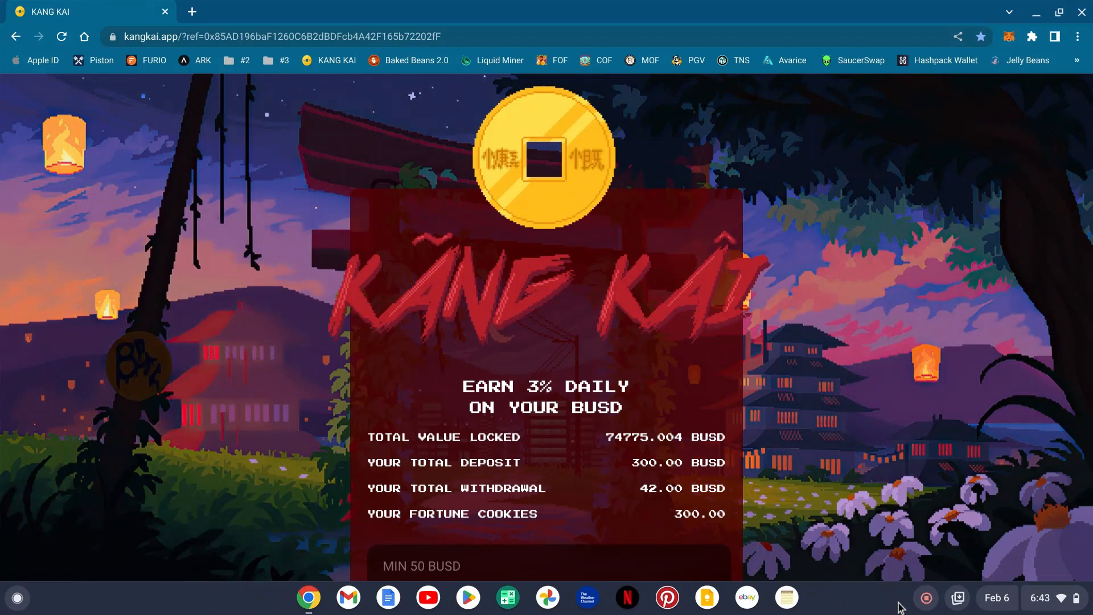
{"action": "mouse_move", "coordinate": [857, 478]}
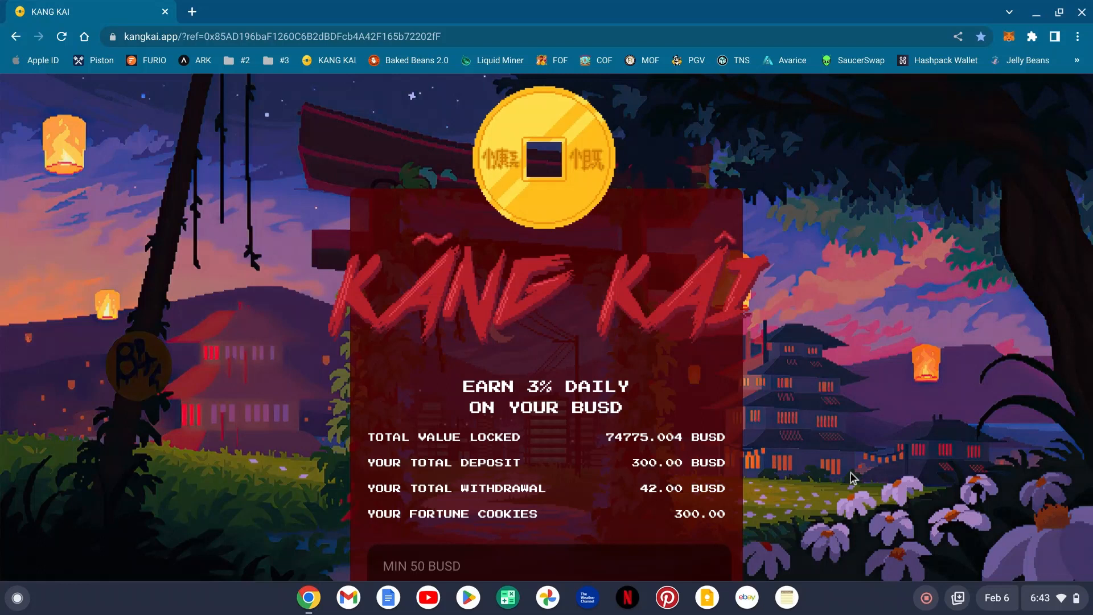
{"action": "mouse_move", "coordinate": [855, 602]}
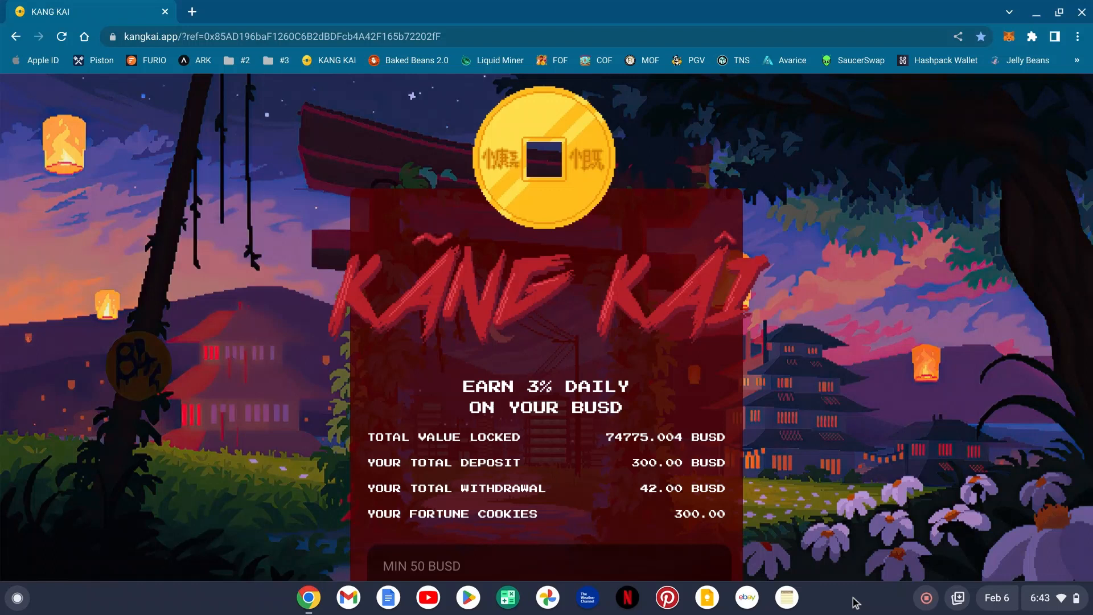
{"action": "mouse_move", "coordinate": [877, 560]}
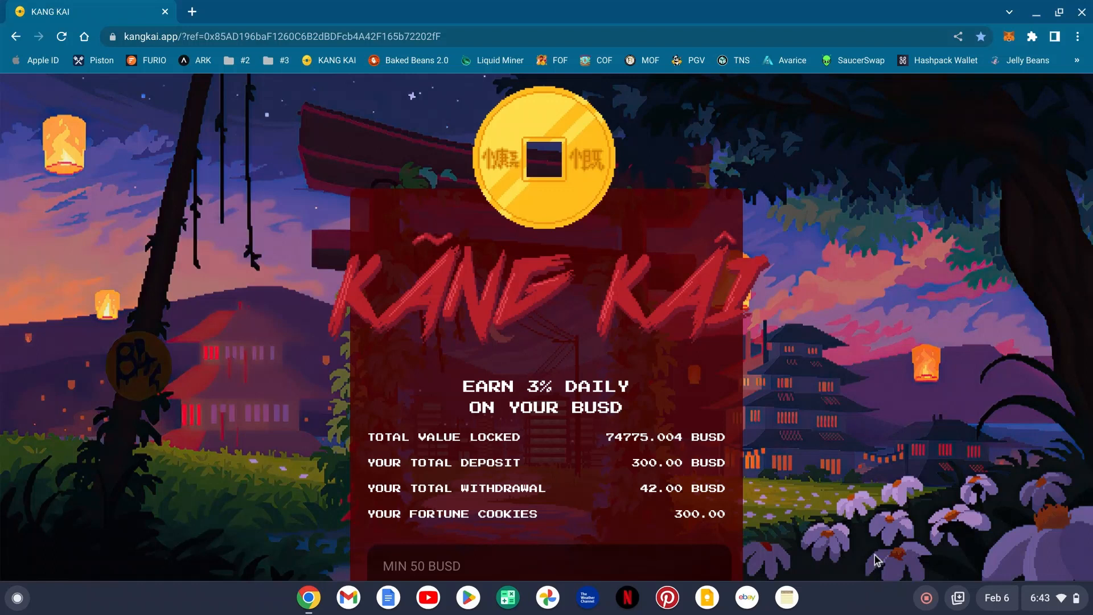
{"action": "mouse_move", "coordinate": [850, 611]}
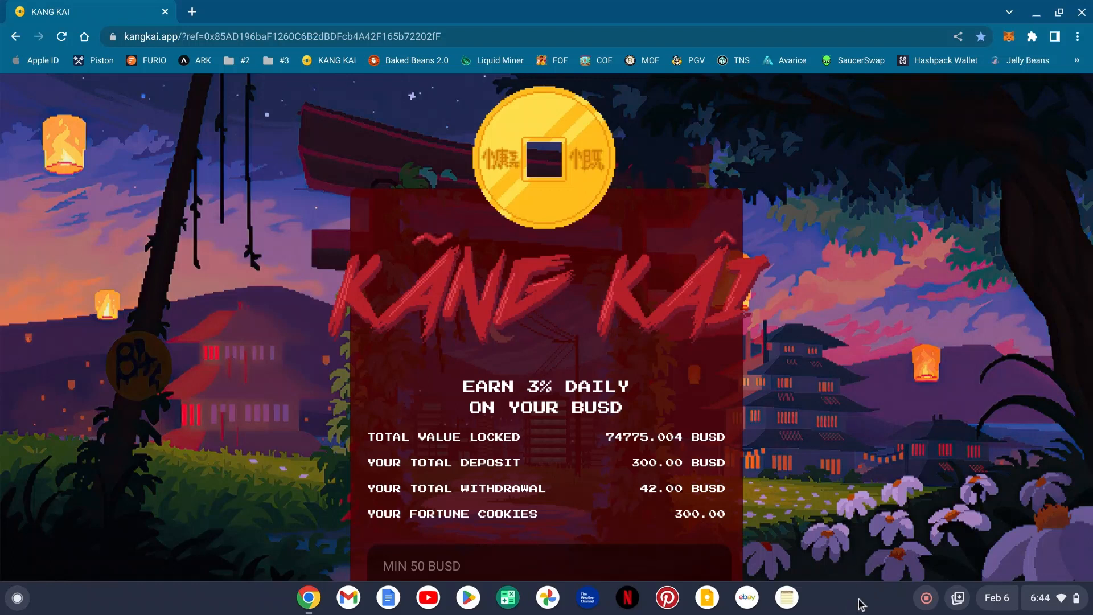
{"action": "mouse_move", "coordinate": [873, 602]}
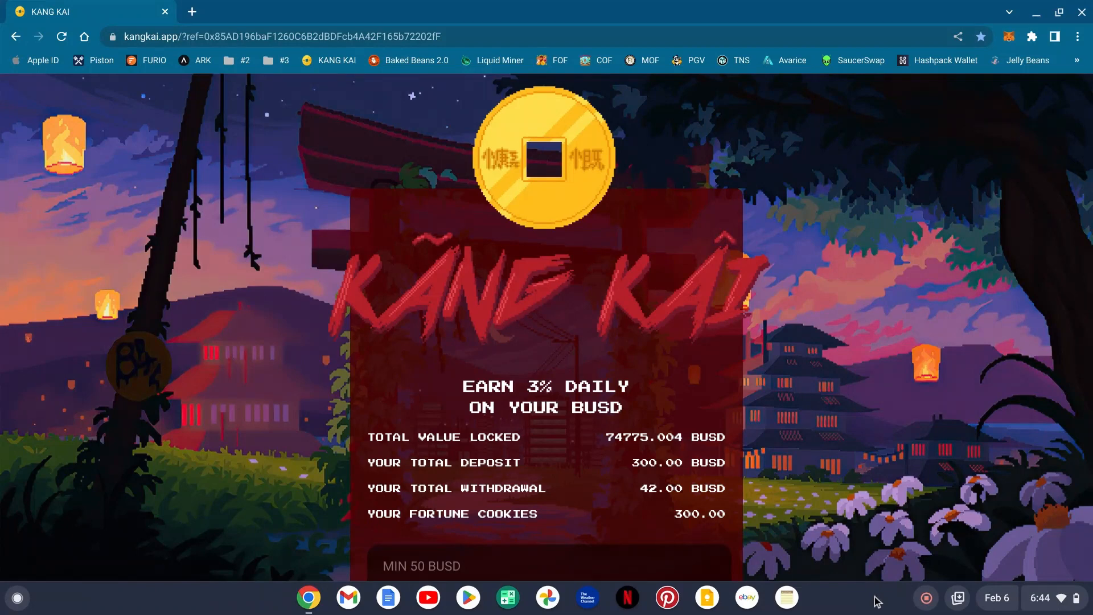
{"action": "mouse_move", "coordinate": [931, 601]}
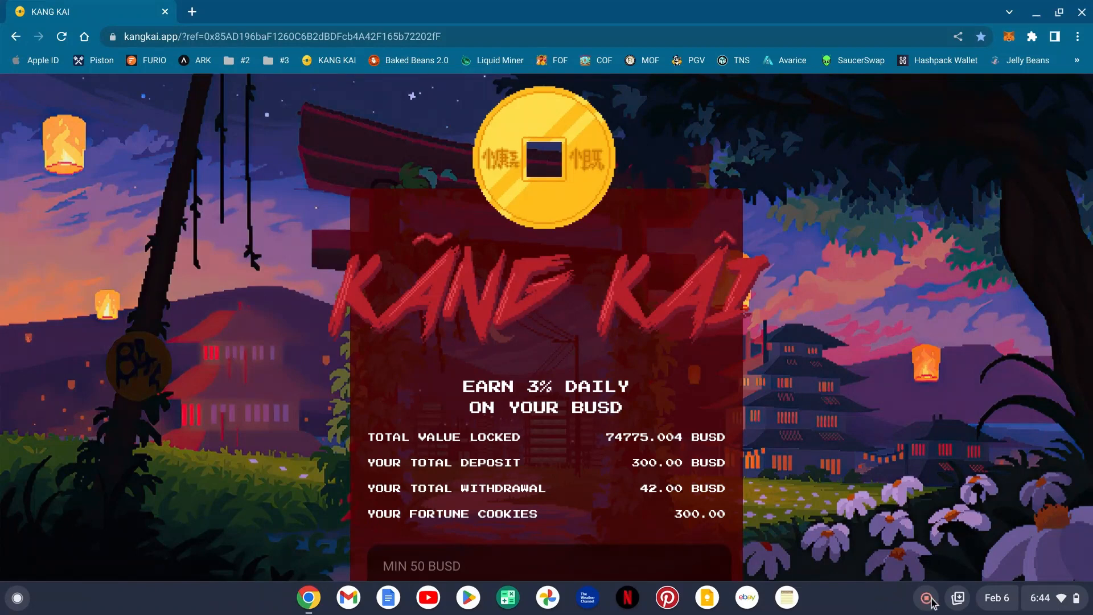